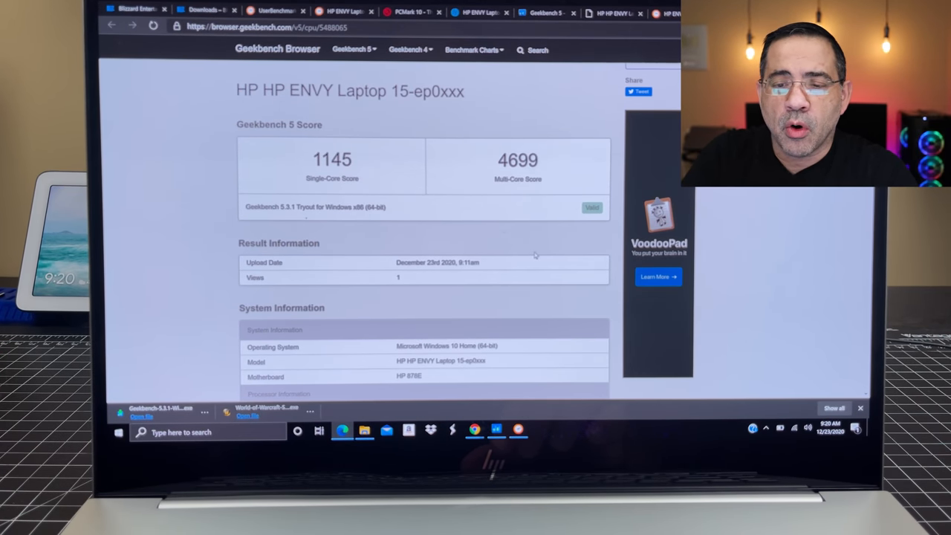
Scroll down through the Geekbench 5 CPU results to review the scores.
{"action": "scroll", "scroll_direction": "down", "scroll_amount": 3}
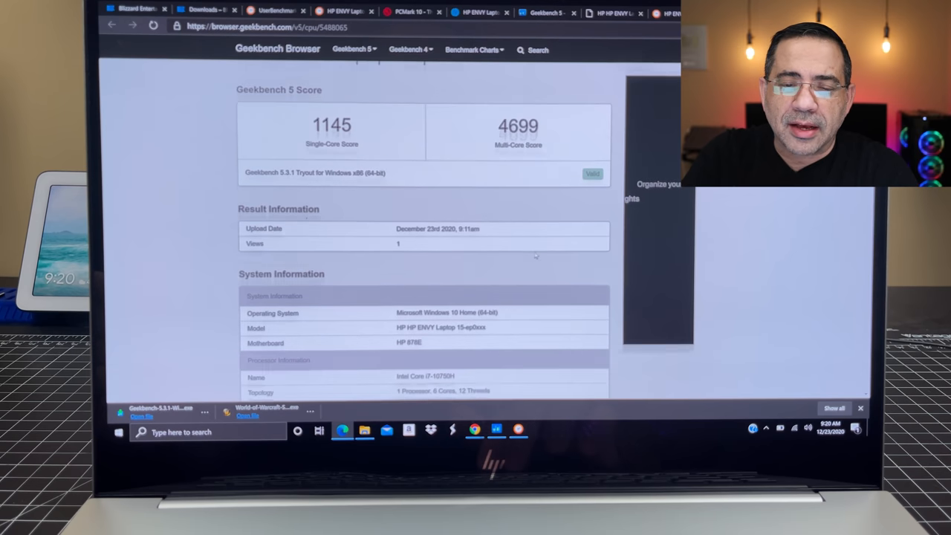
{"action": "scroll", "scroll_direction": "down", "scroll_amount": 3}
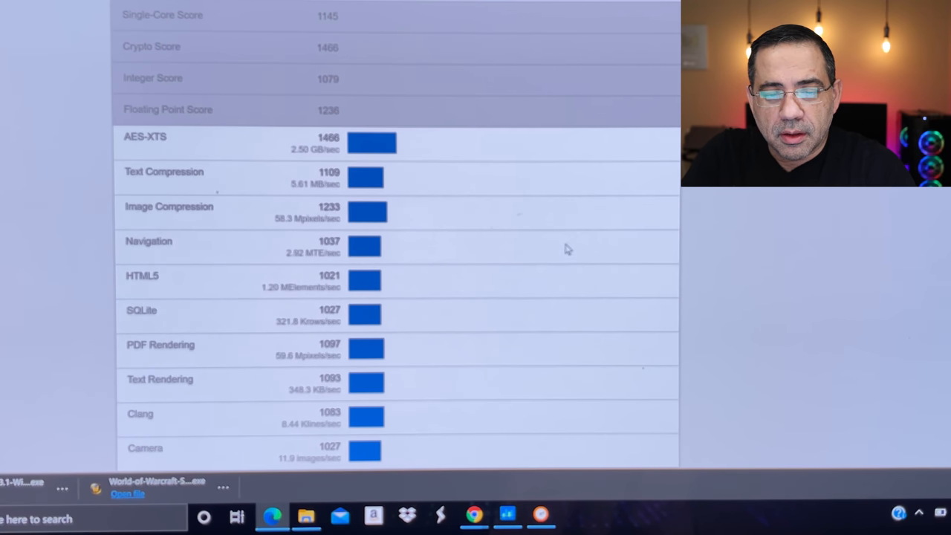
{"action": "scroll", "scroll_direction": "down", "scroll_amount": 3}
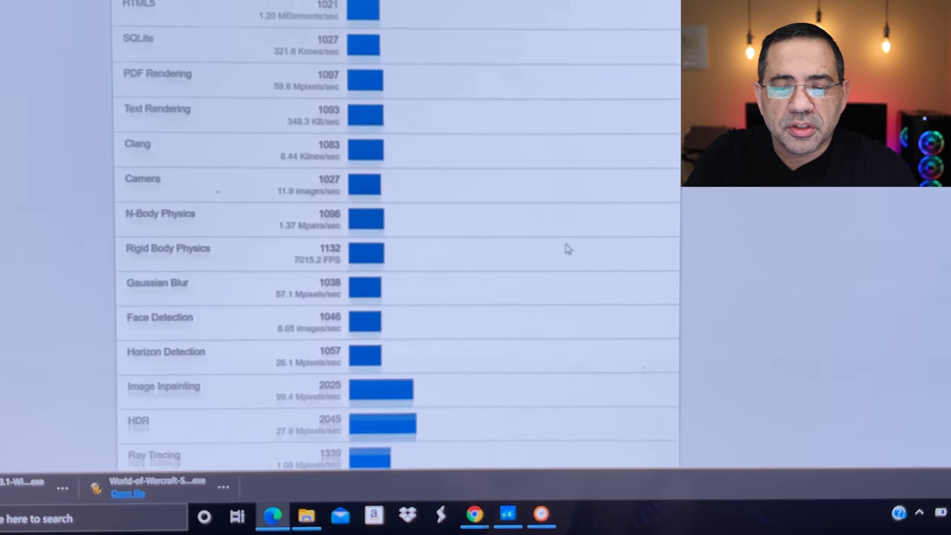
{"action": "scroll", "scroll_direction": "down", "scroll_amount": 3}
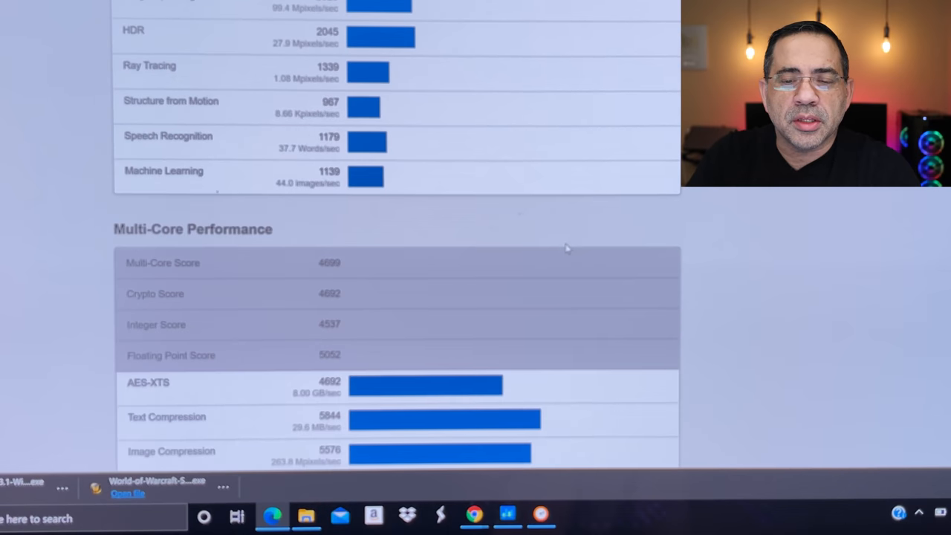
{"action": "scroll", "scroll_direction": "down", "scroll_amount": 3}
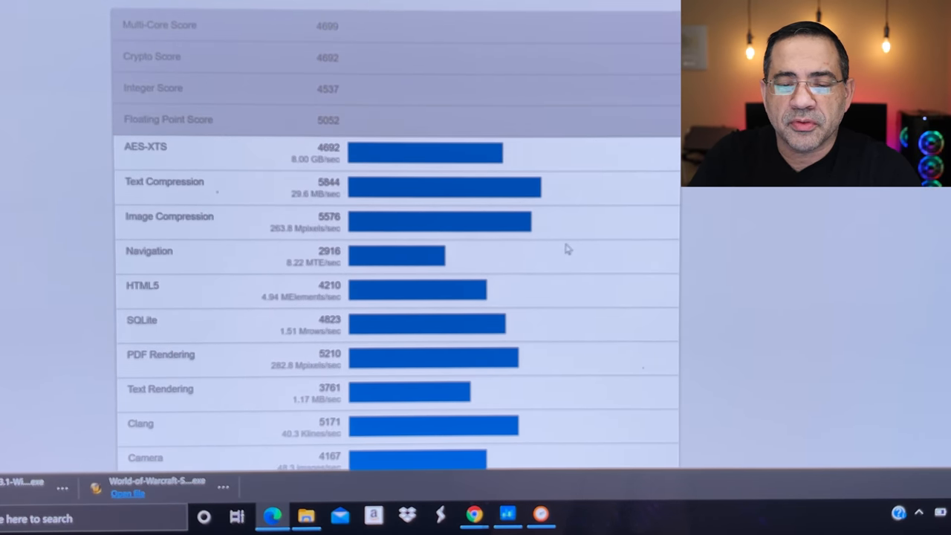
{"action": "scroll", "scroll_direction": "down", "scroll_amount": 3}
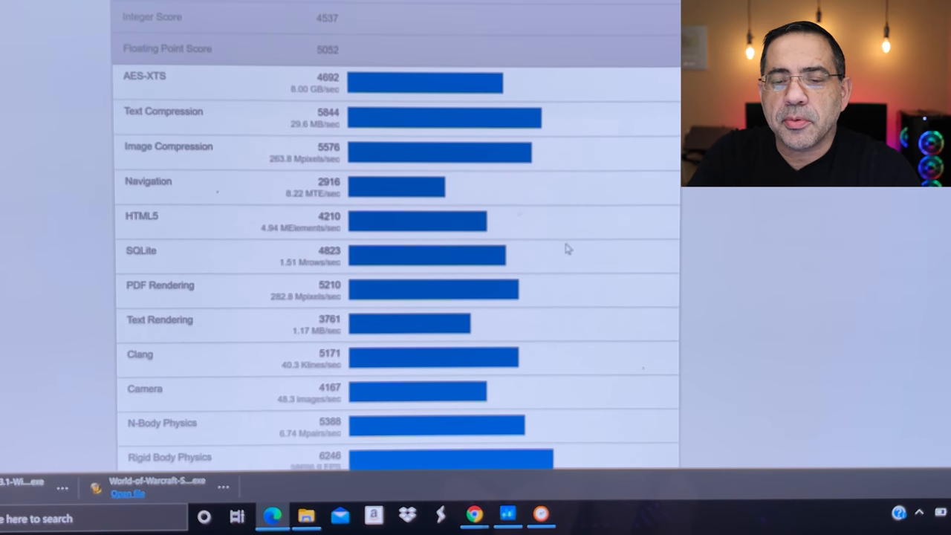
{"action": "scroll", "scroll_direction": "down", "scroll_amount": 3}
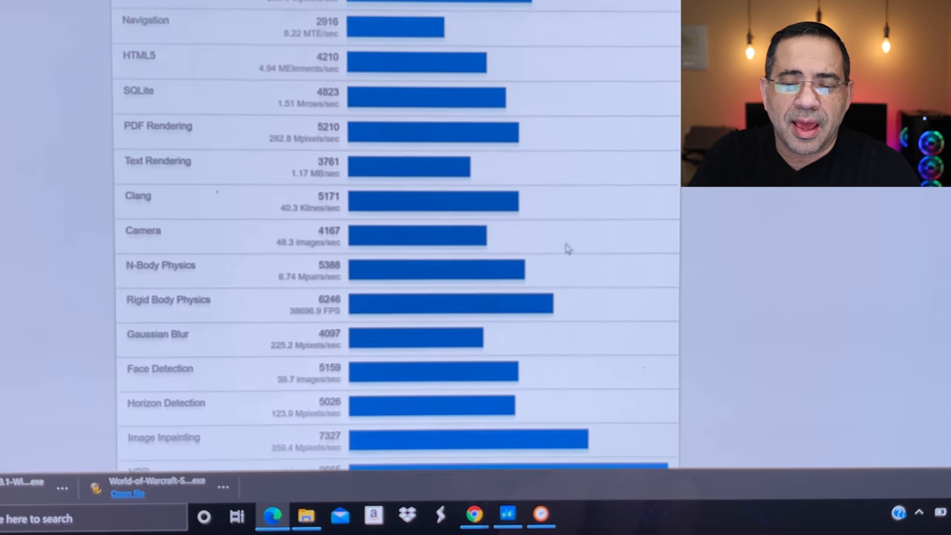
{"action": "scroll", "scroll_direction": "down", "scroll_amount": 3}
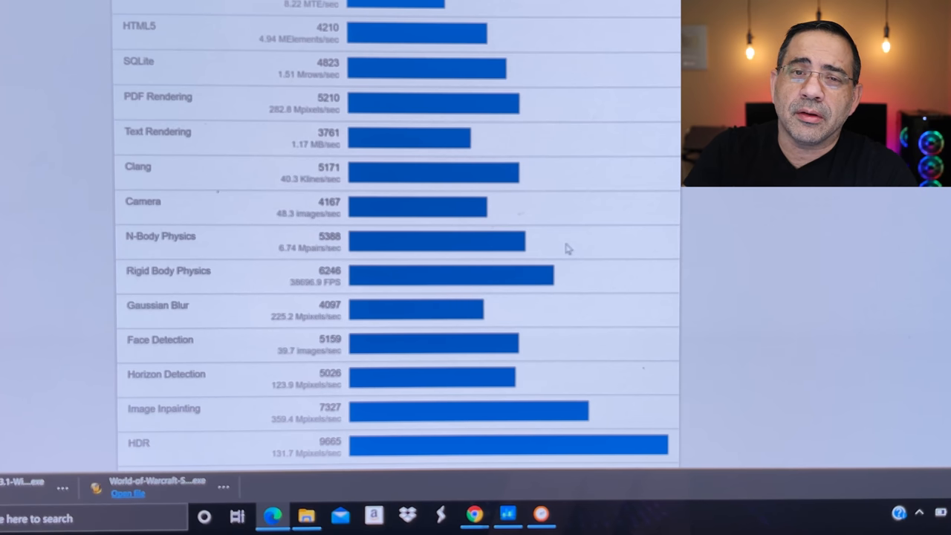
{"action": "scroll", "scroll_direction": "down", "scroll_amount": 3}
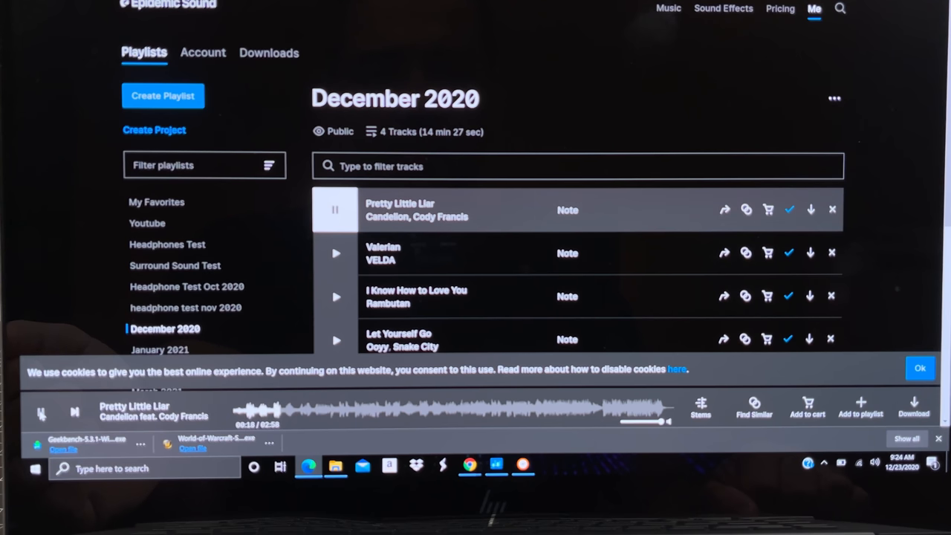
Play Valerian, dismiss the cookie notice with OK, then play Let Yourself Go.
{"action": "left_click", "coordinate": [336, 253]}
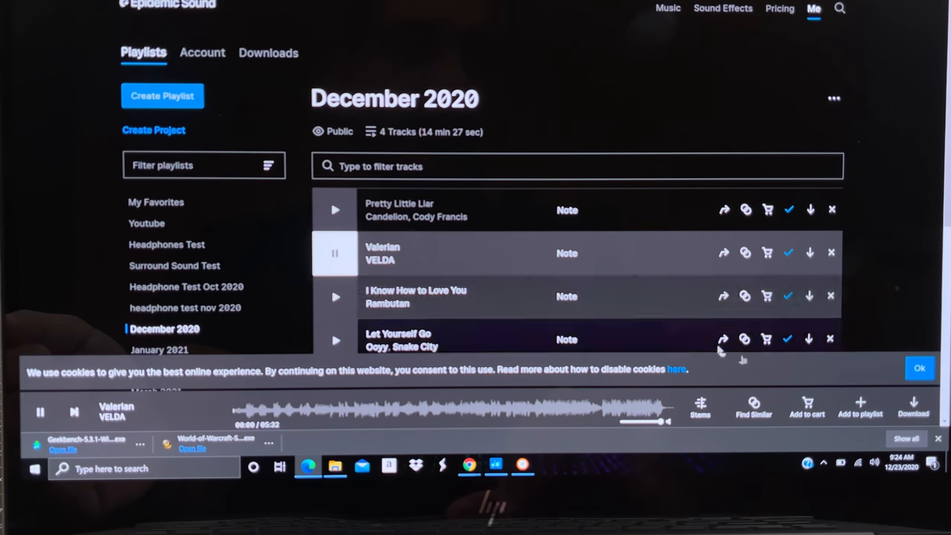
{"action": "left_click", "coordinate": [919, 368]}
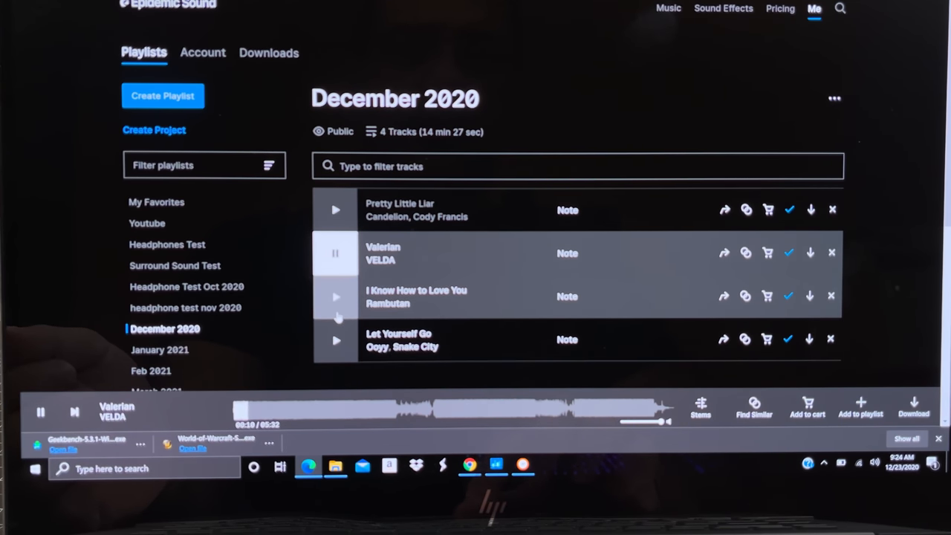
{"action": "mouse_move", "coordinate": [335, 340]}
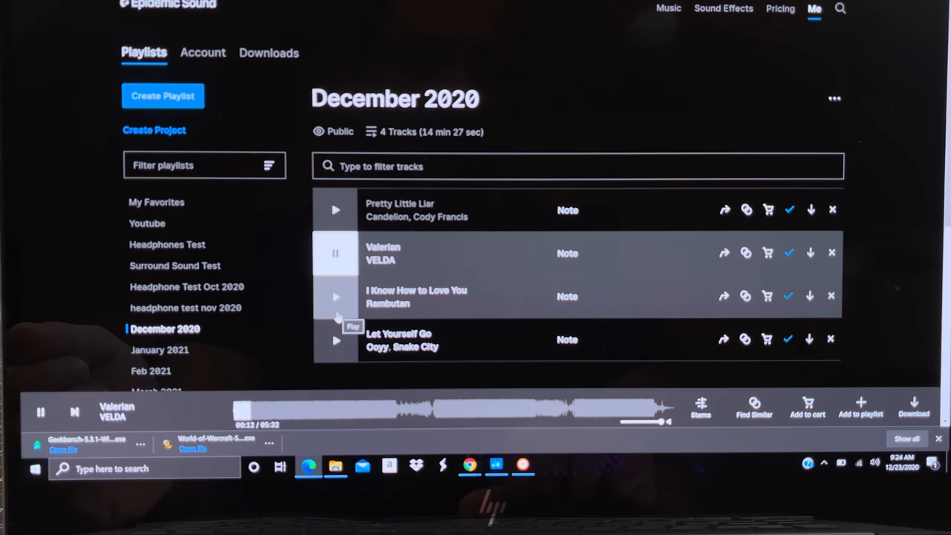
{"action": "left_click", "coordinate": [335, 338]}
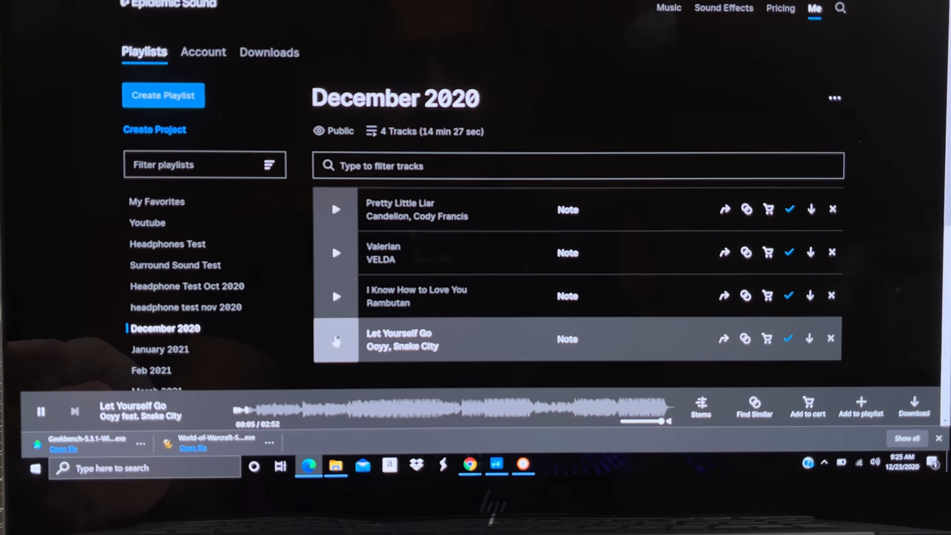